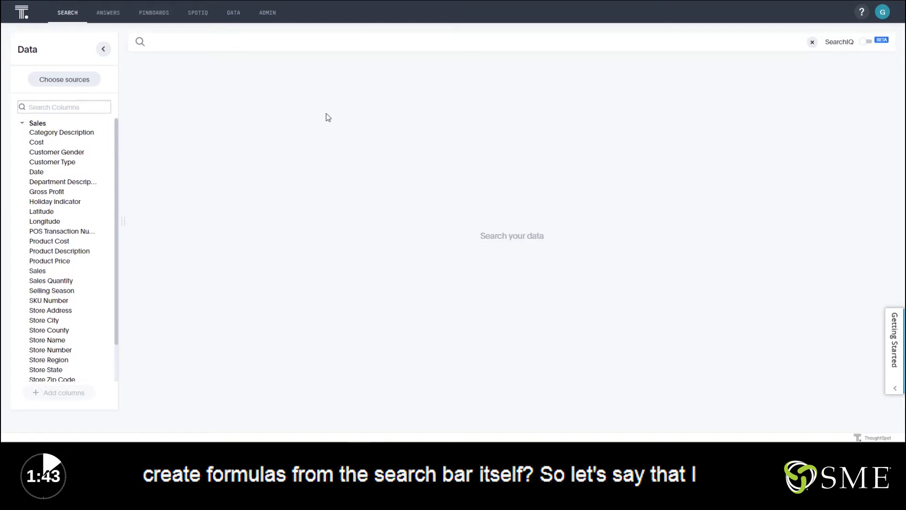
mouse_move(163, 231)
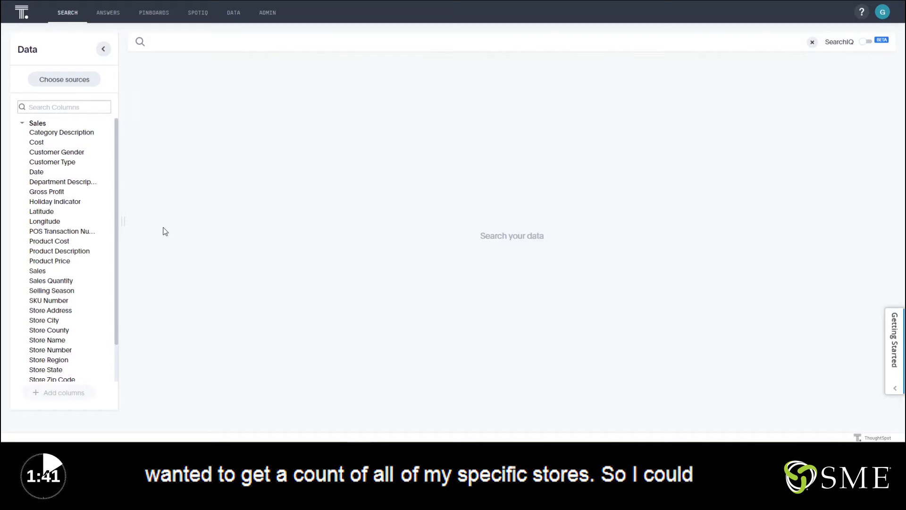
mouse_move(61, 349)
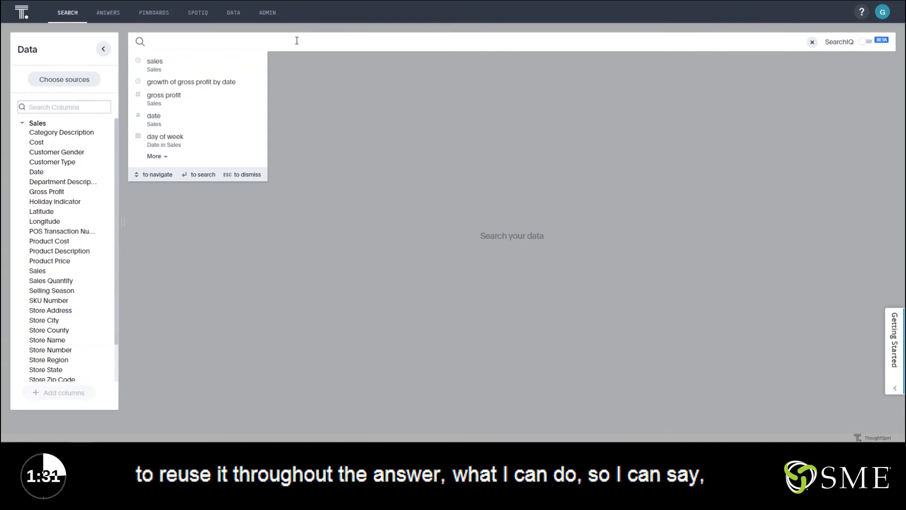
Step: Search 'count store number' to show a Total Count Store Number of 1,000
text(count)
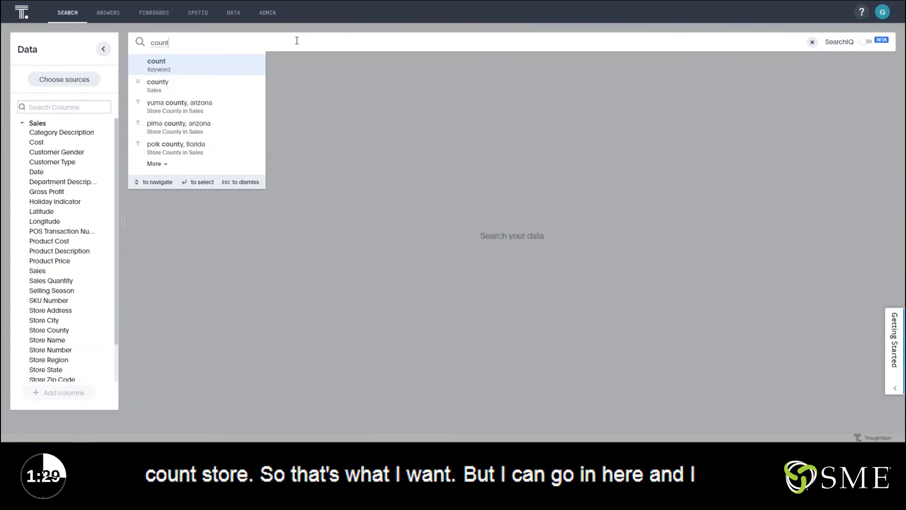
text(store)
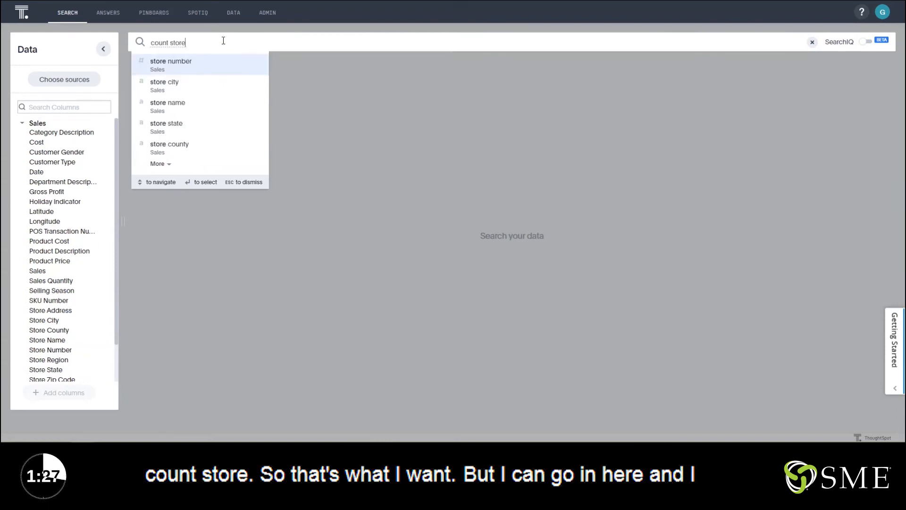
click(171, 65)
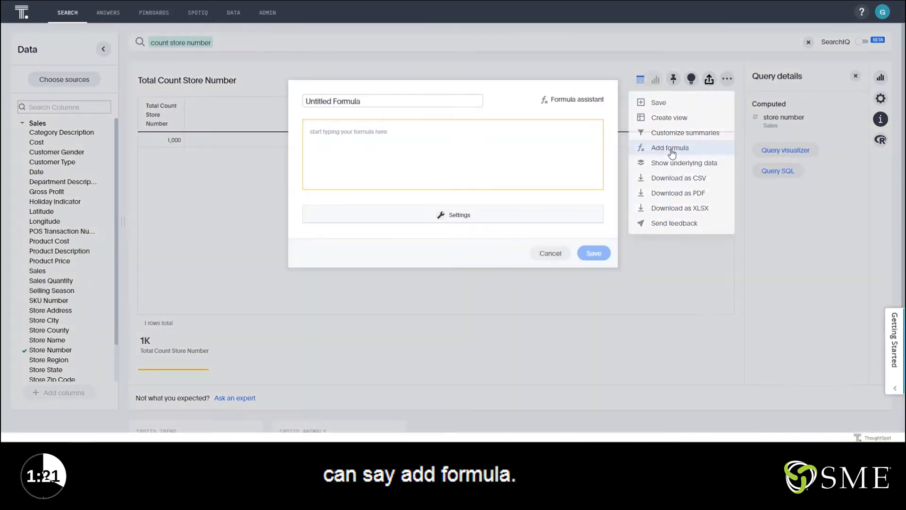
Step: Save a formula count(store number) named 'Store Count' so it joins the search
text(Count(st)
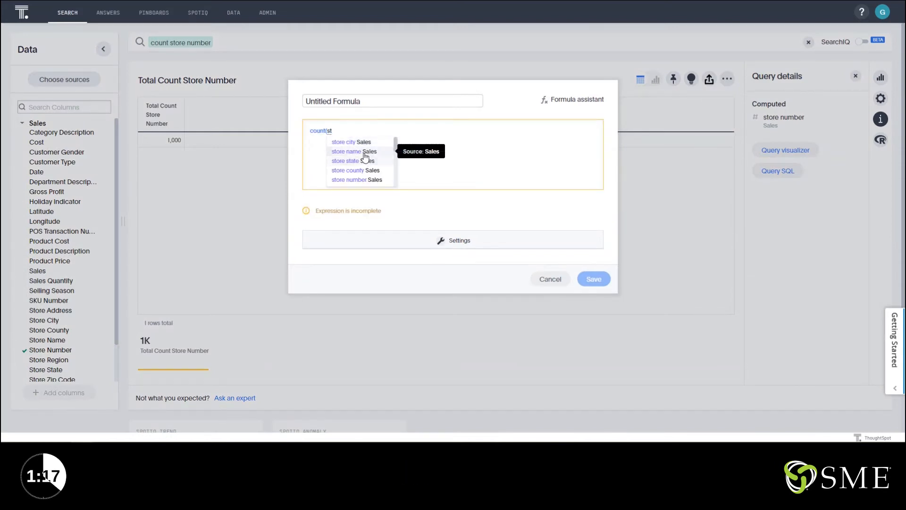
click(348, 179)
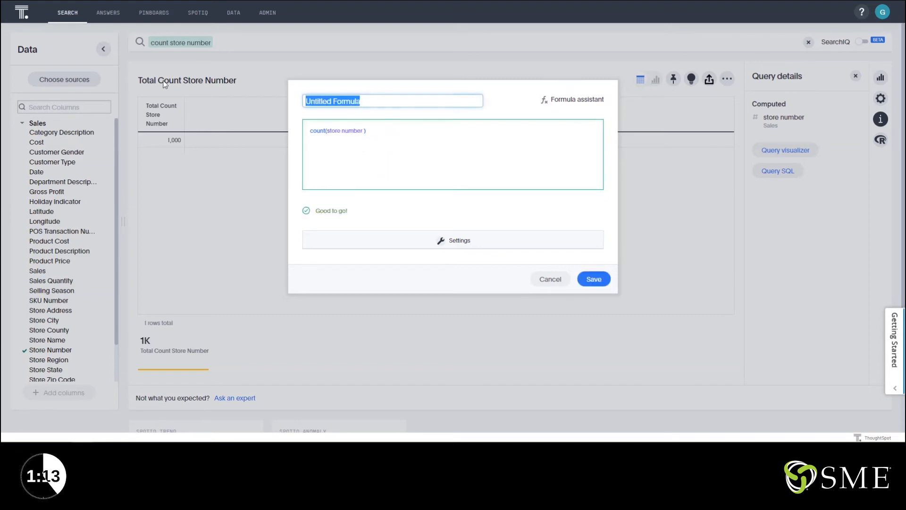
text(Store Count)
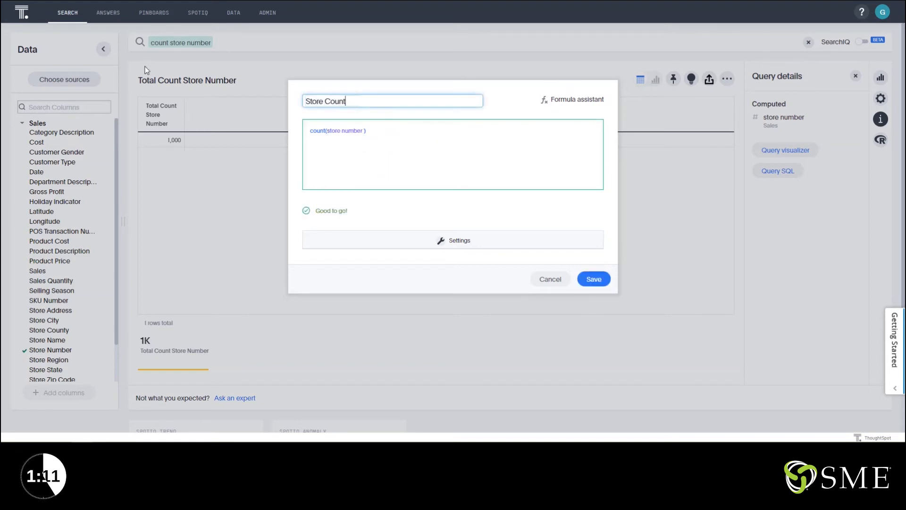
click(593, 279)
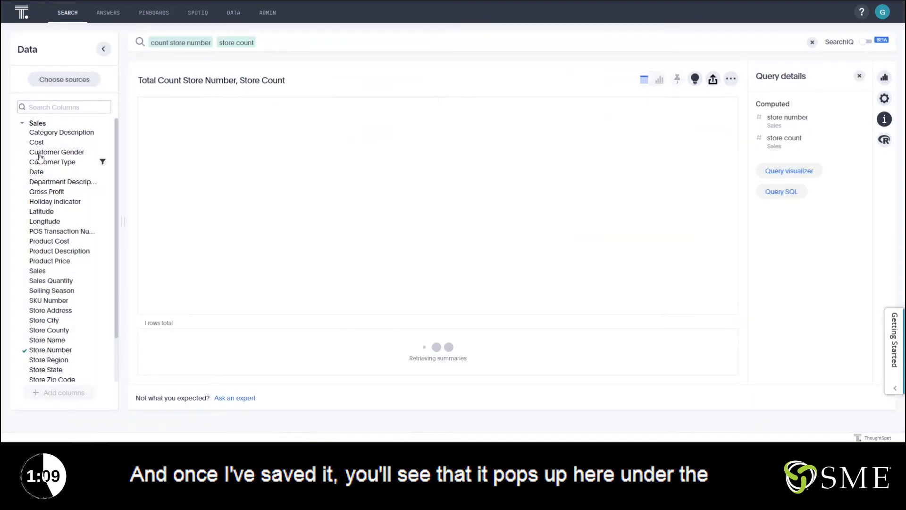